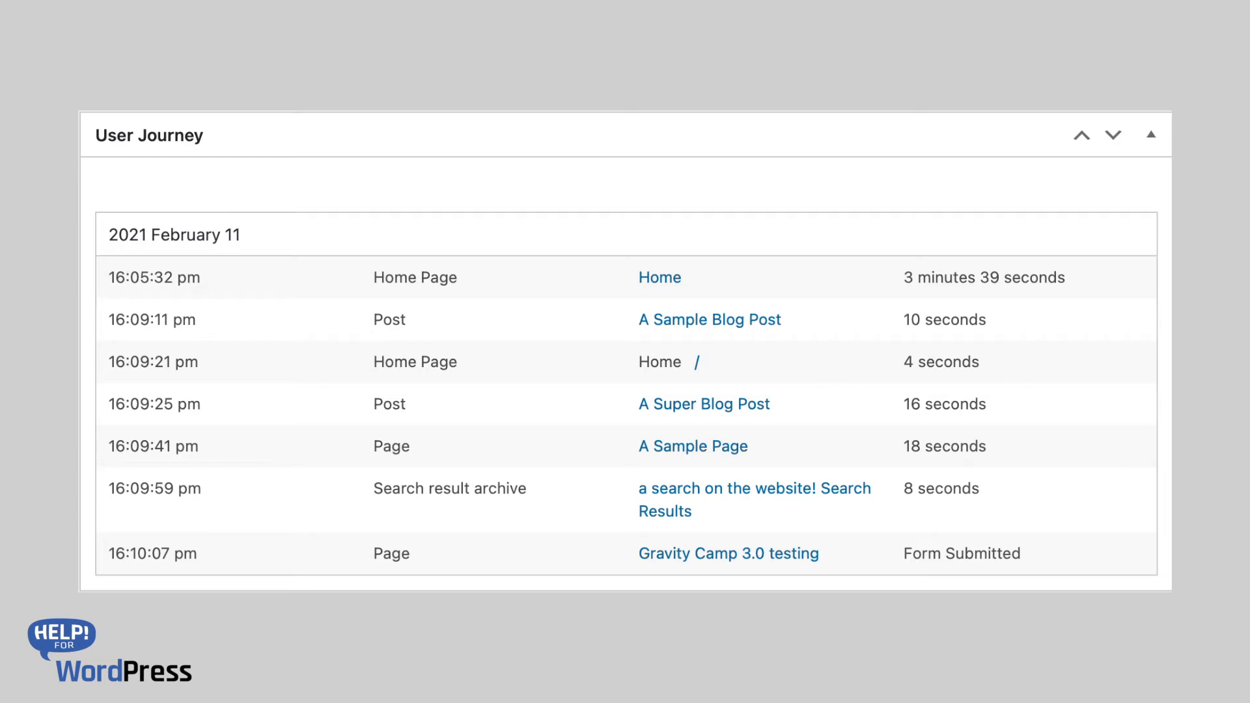
# Visit the h4wp-plugins site's public Home page from the admin
pyautogui.click(659, 276)
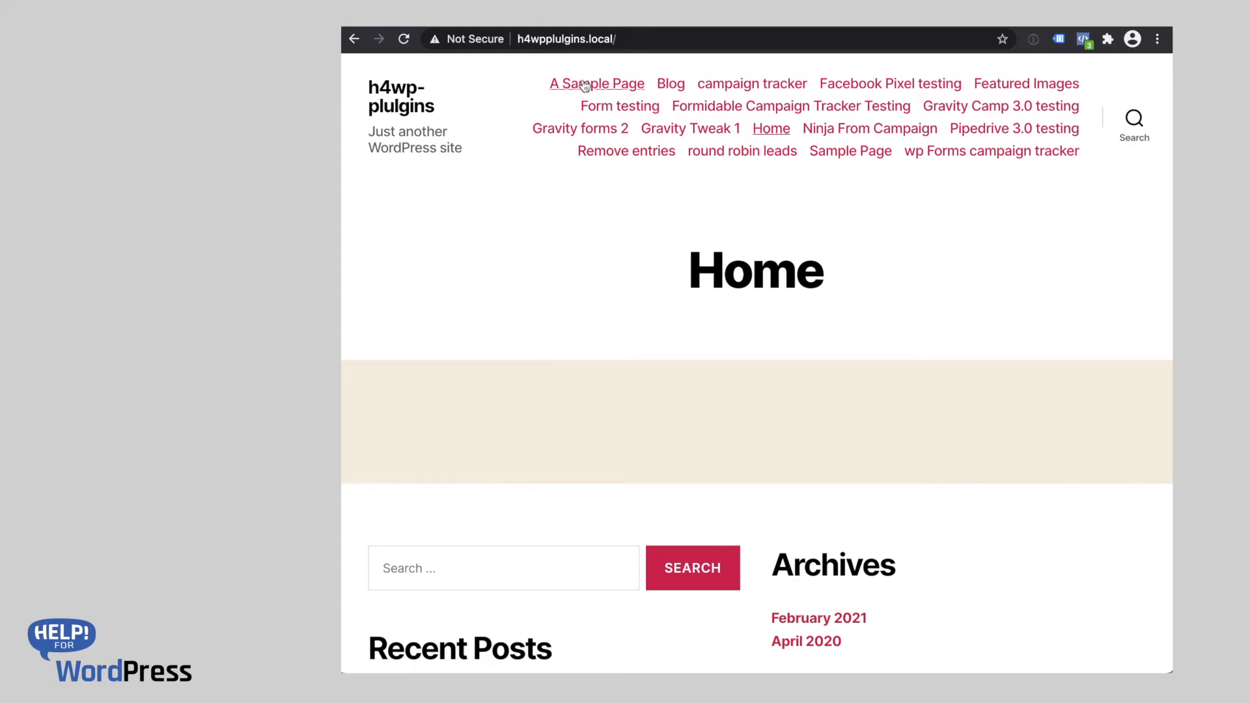
# Browse A Sample Page, Blog and A Super Blog Post, then go to Gravity Camp 3.0 testing
pyautogui.click(595, 84)
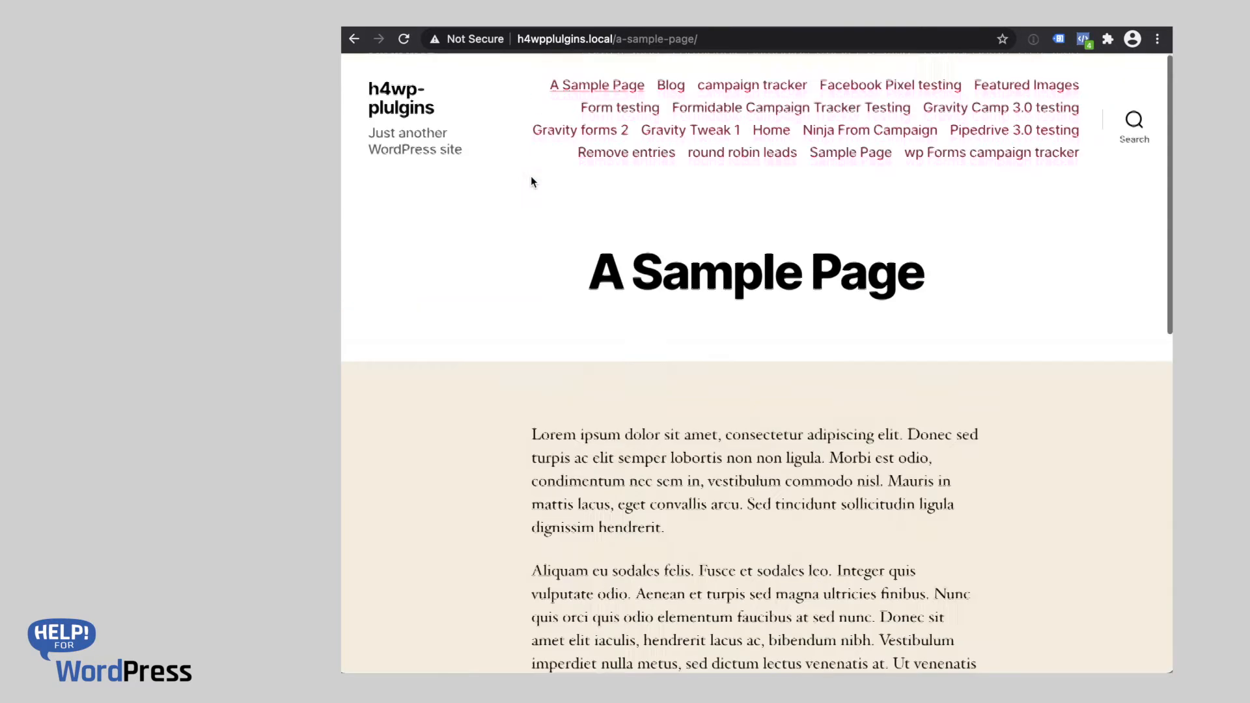
pyautogui.click(671, 84)
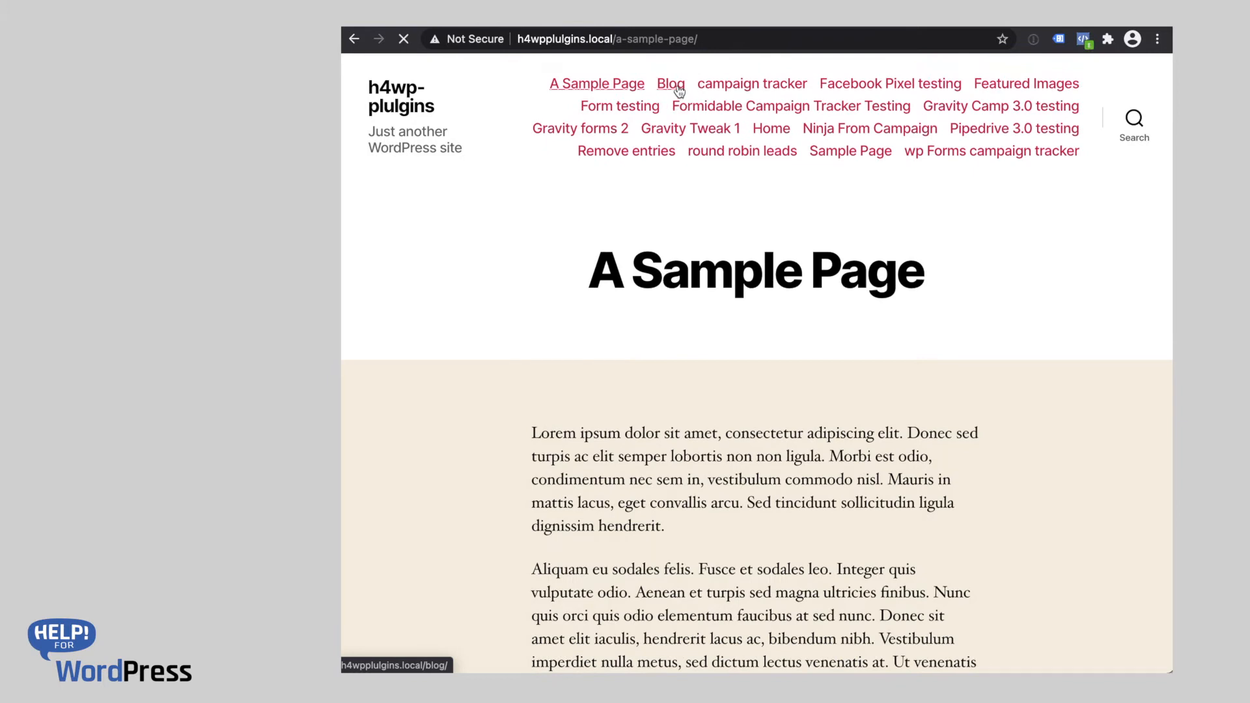
pyautogui.click(670, 83)
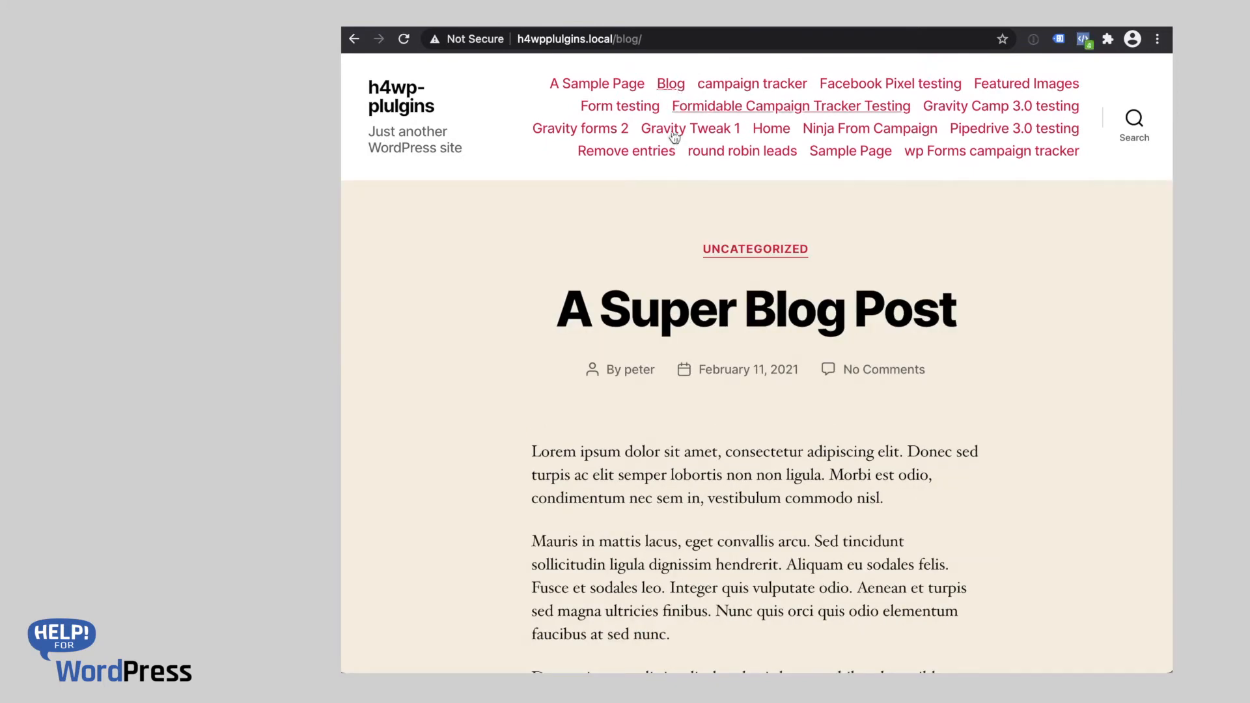
pyautogui.moveTo(754, 310)
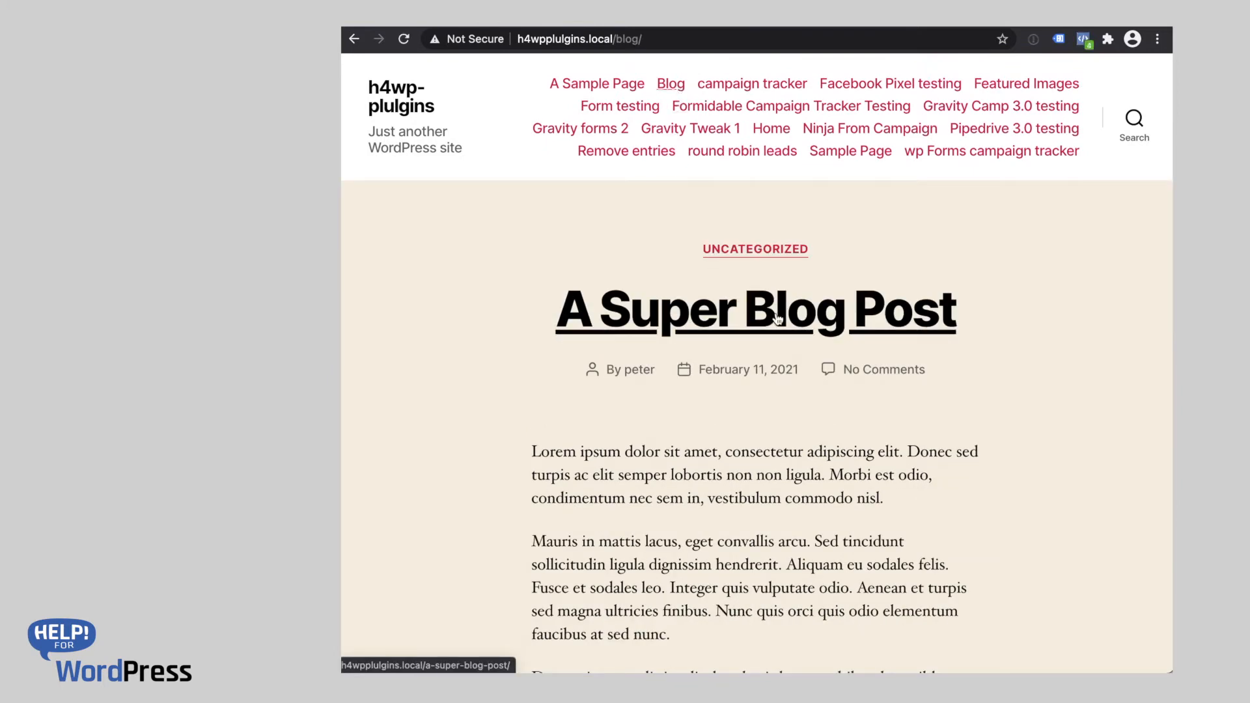
pyautogui.click(754, 310)
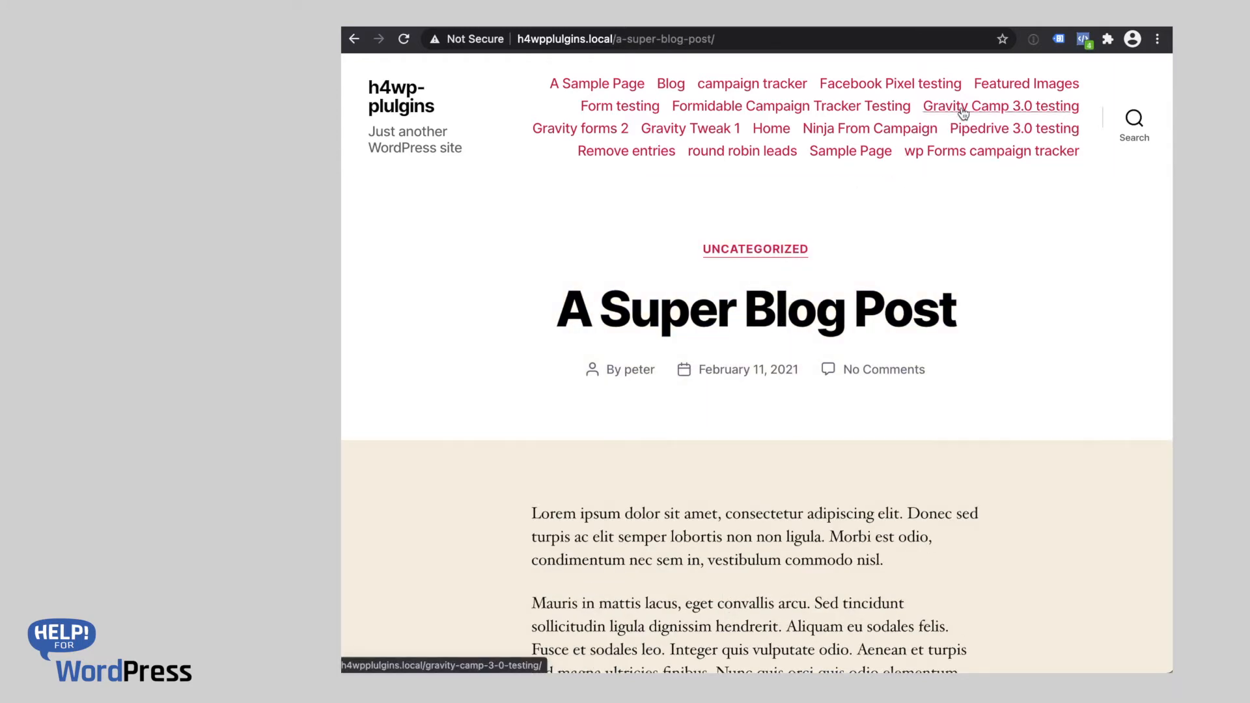
pyautogui.click(1000, 105)
pyautogui.write('Luke')
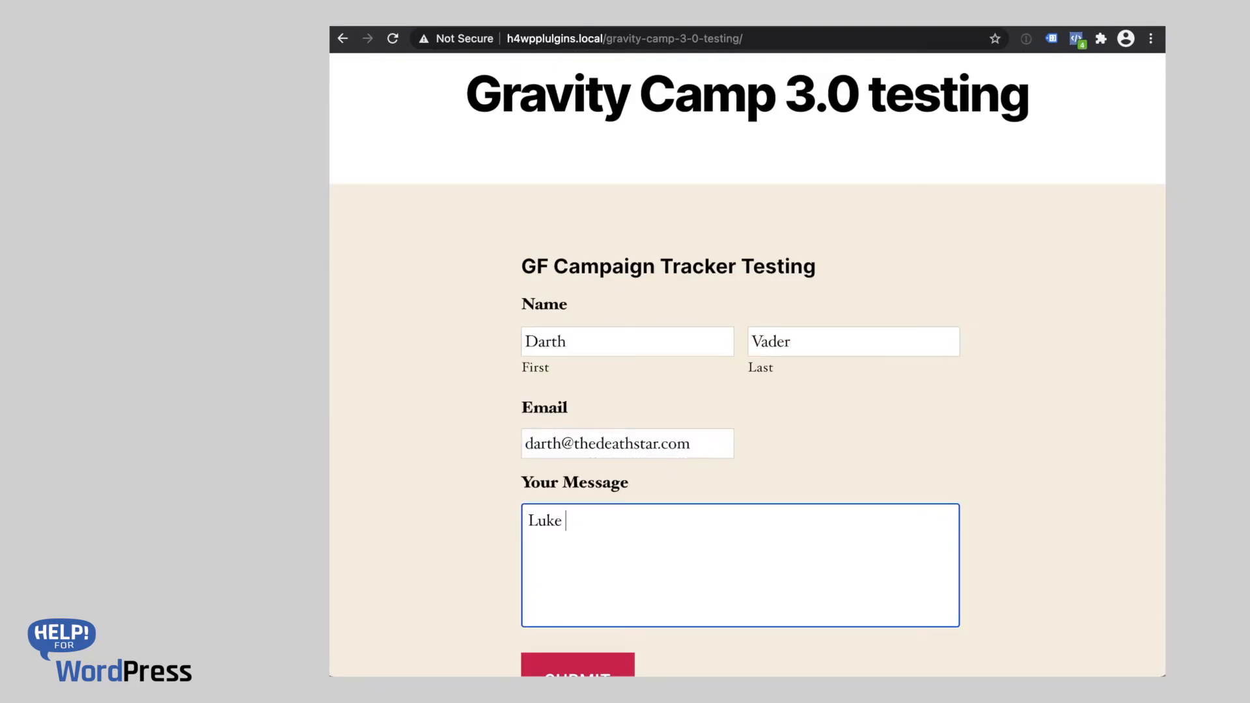
# Enter the message 'I am your father!' and submit the test form as Darth Vader
pyautogui.write('I am your father!')
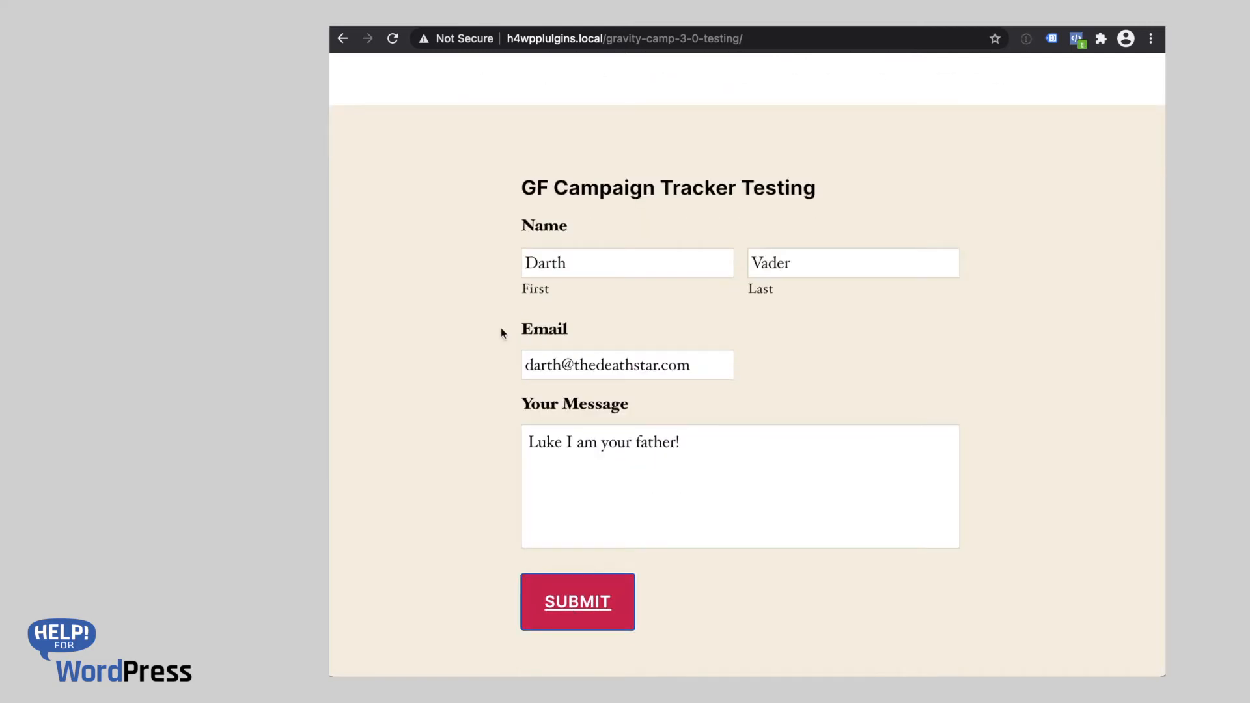
pyautogui.click(577, 602)
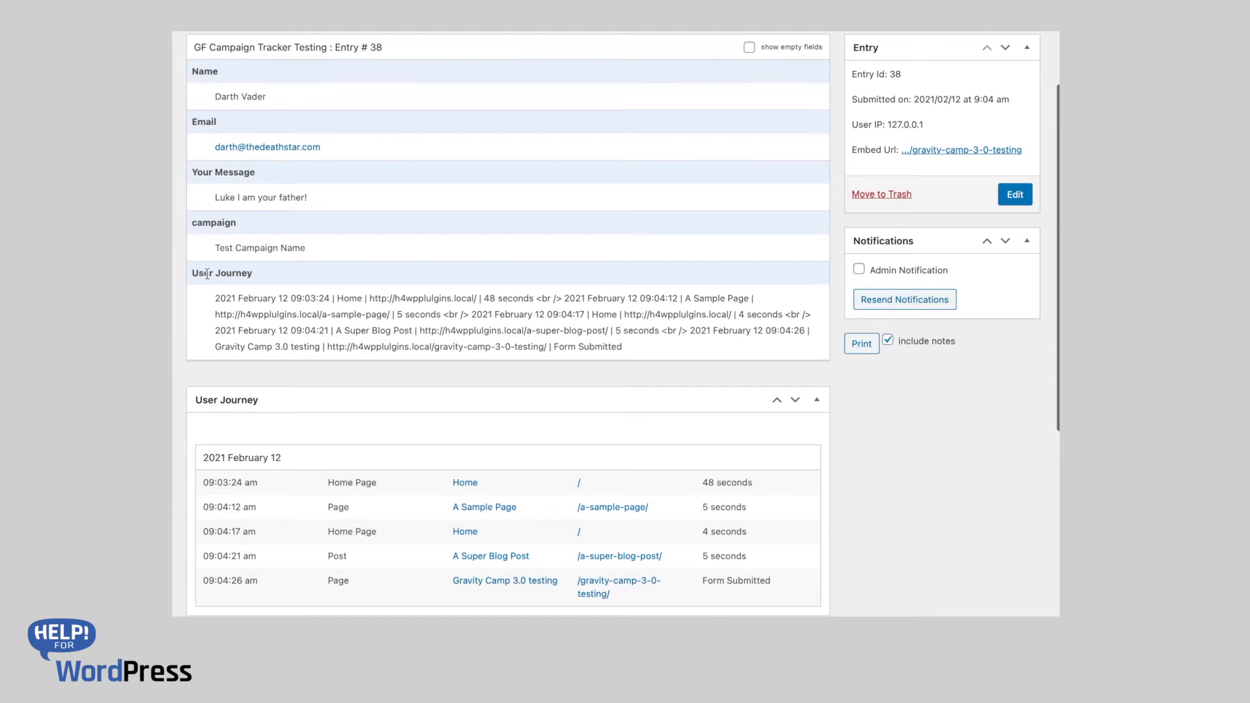
pyautogui.moveTo(634, 365)
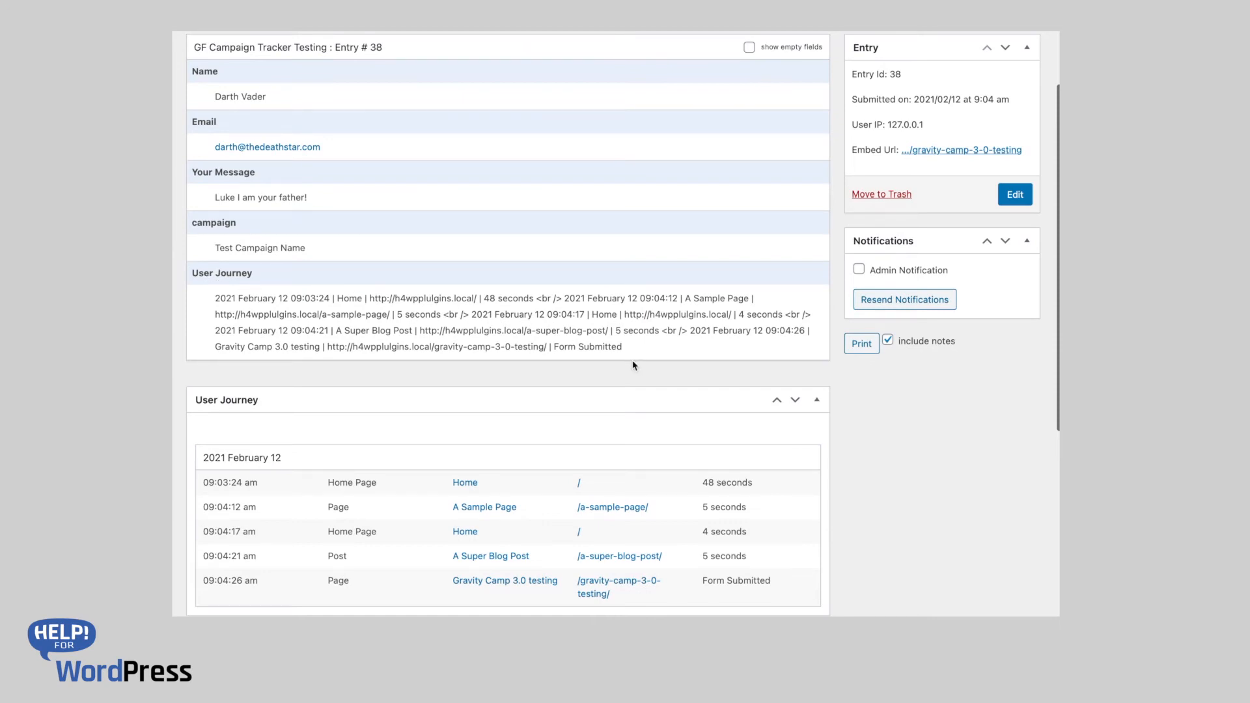
# Review entry 38's campaign value and User Journey history, then edit the form
pyautogui.scroll(-3)
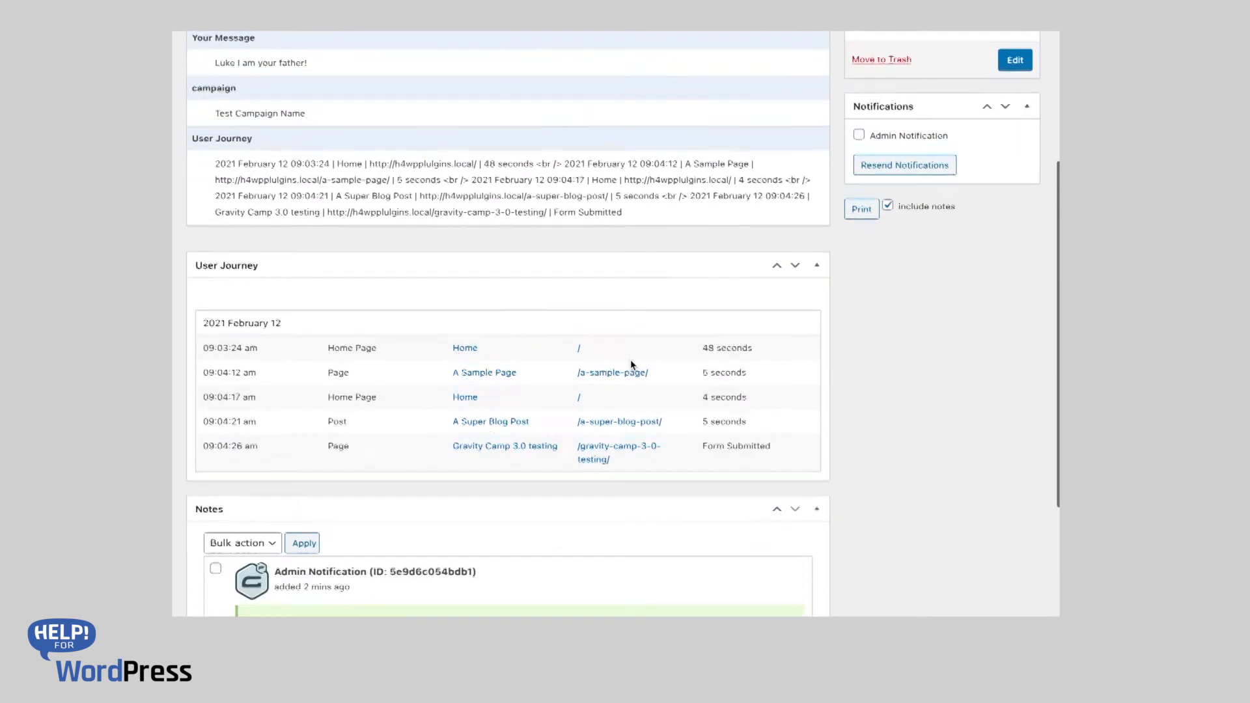
pyautogui.scroll(-3)
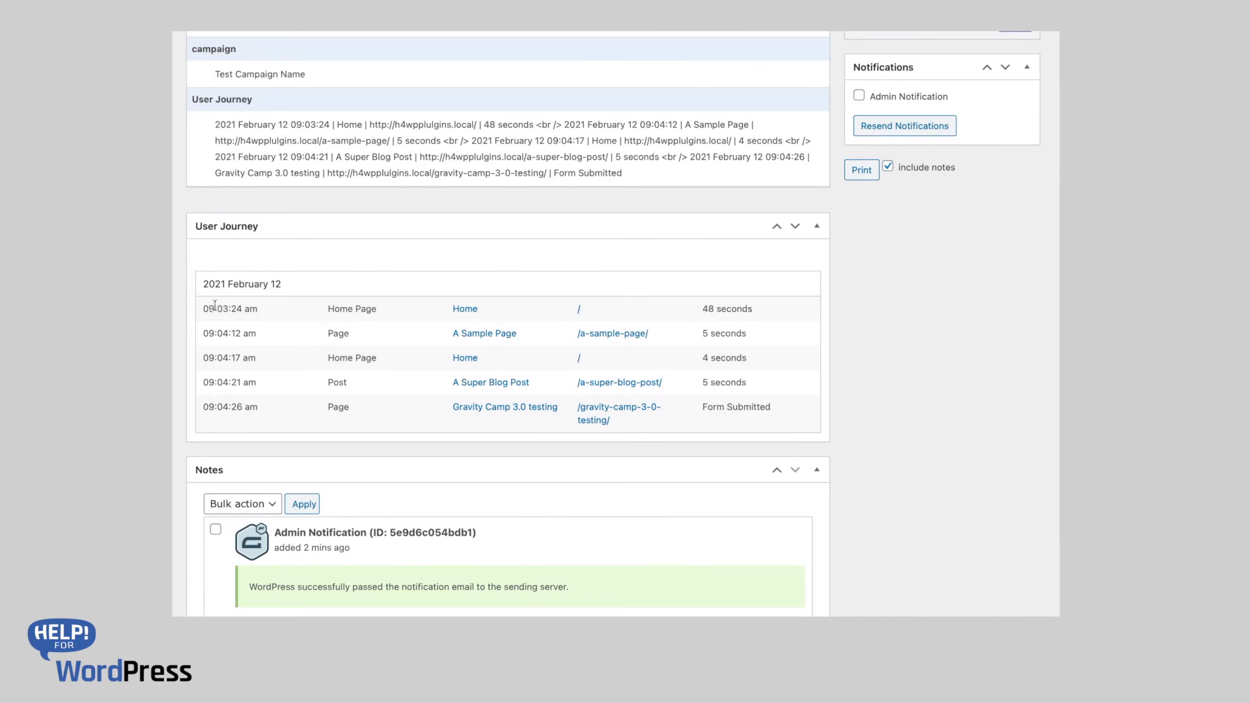
pyautogui.moveTo(222, 430)
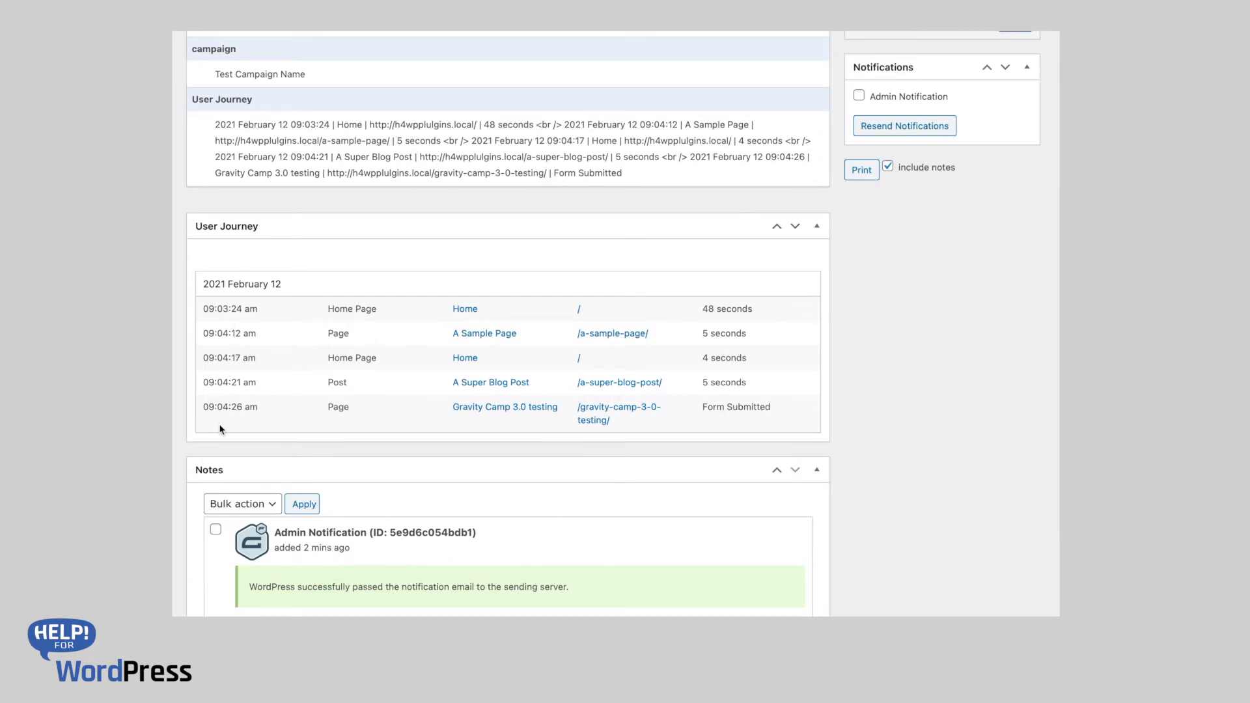
pyautogui.scroll(3)
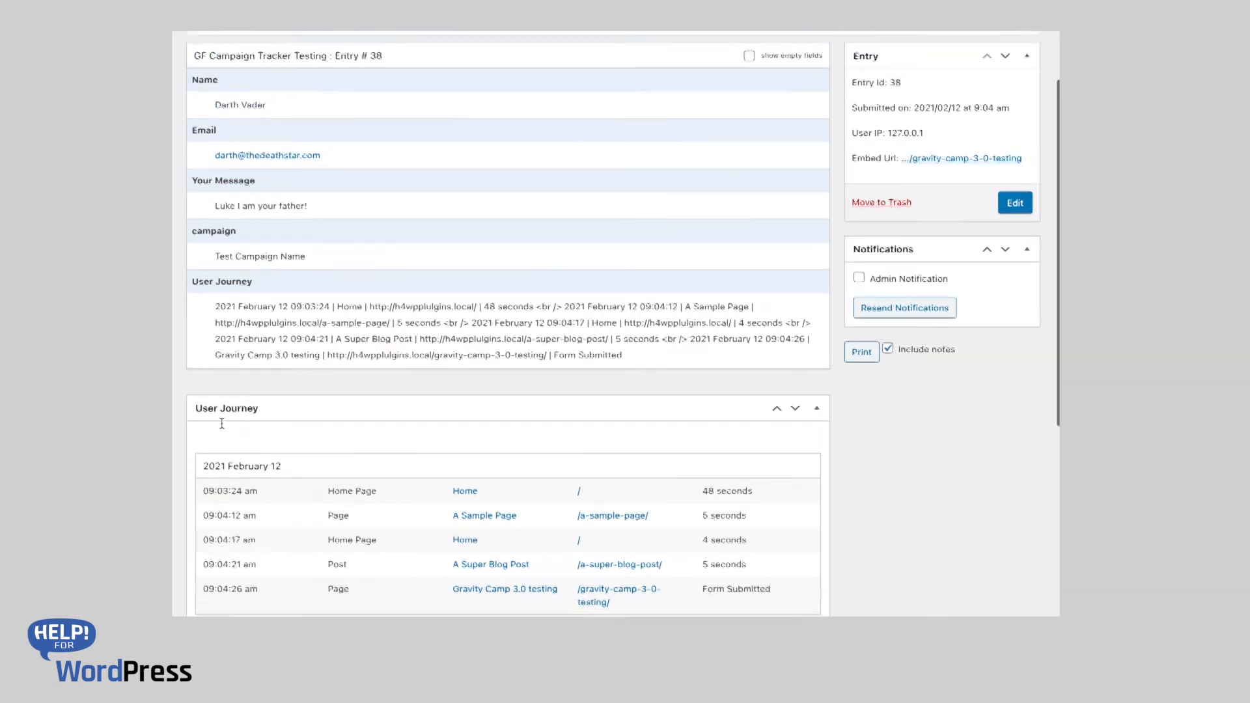
pyautogui.scroll(3)
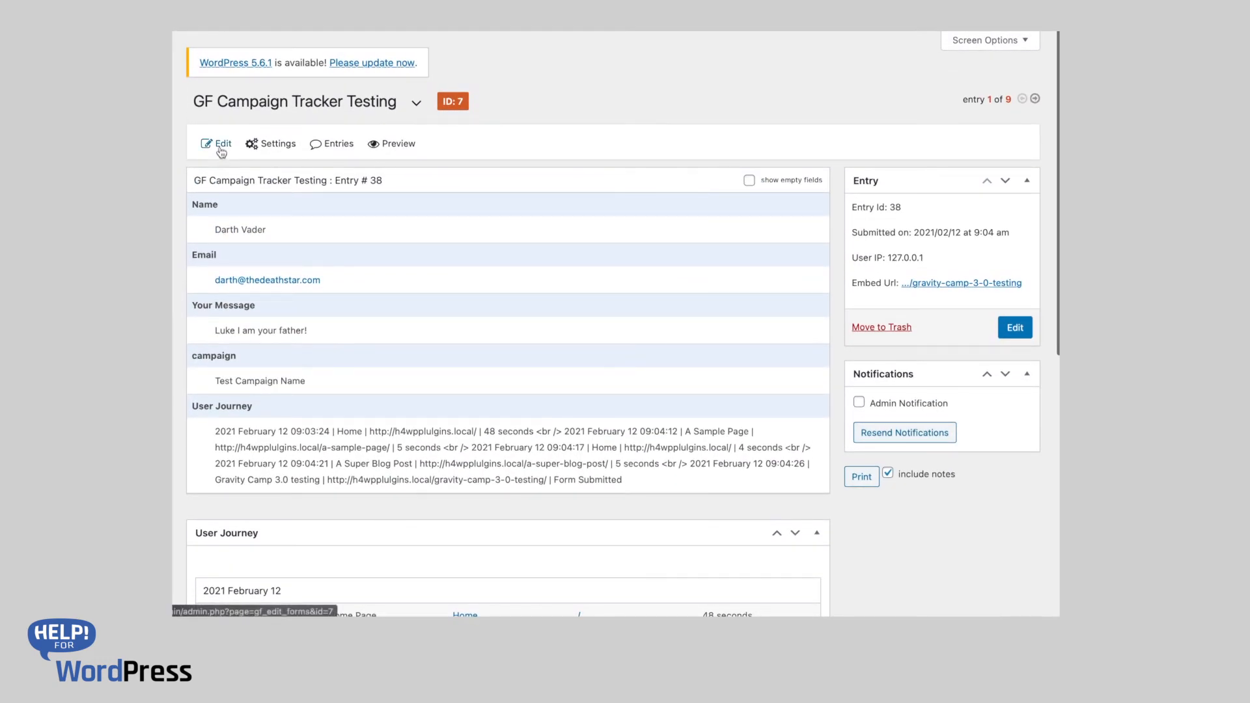
pyautogui.click(216, 143)
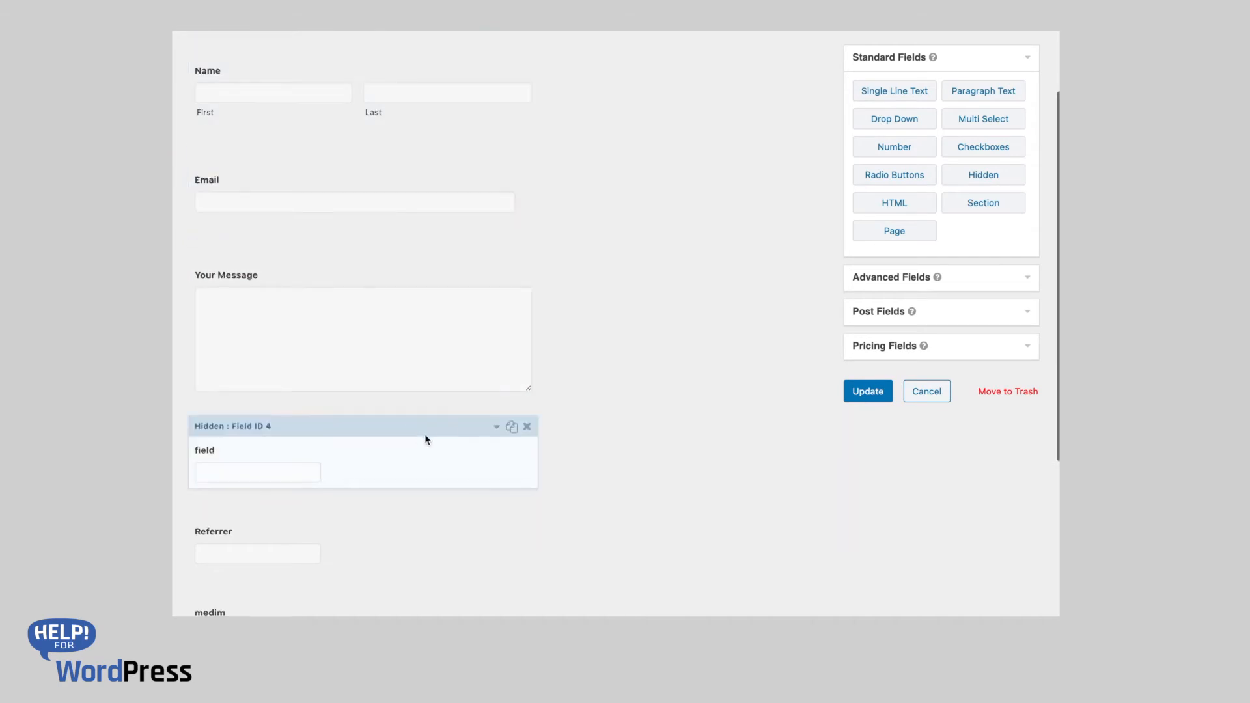
pyautogui.scroll(-3)
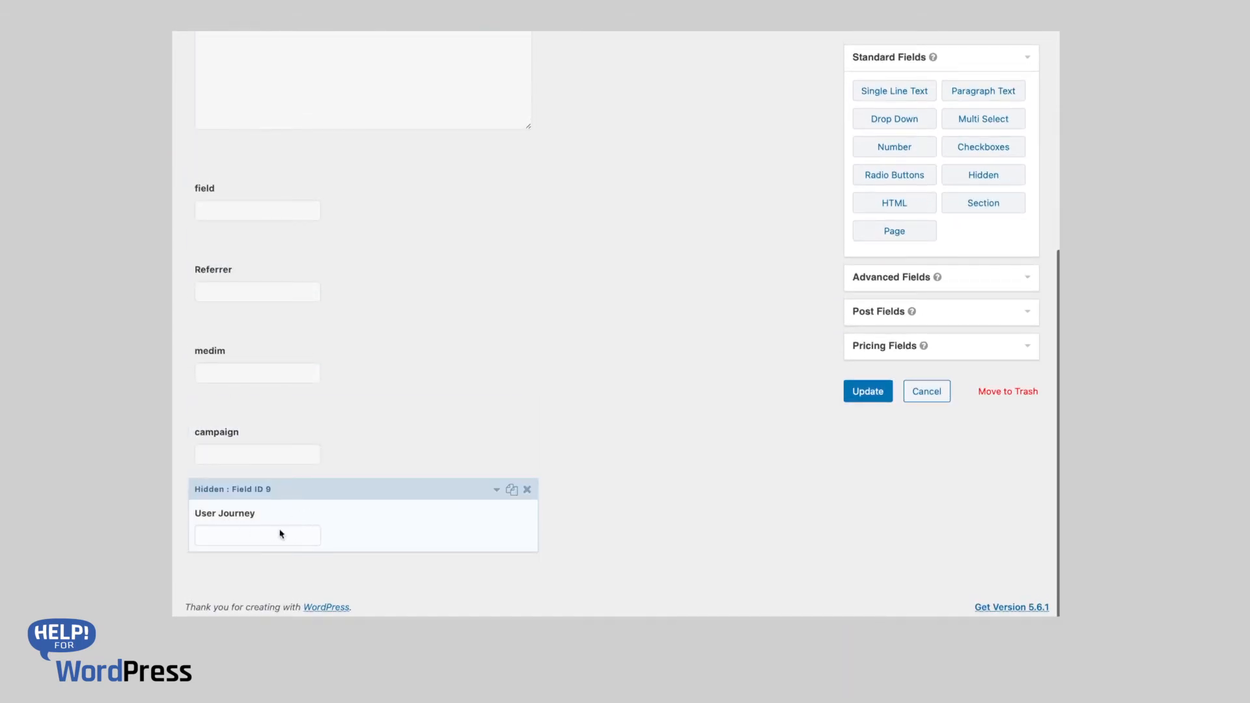
pyautogui.moveTo(290, 533)
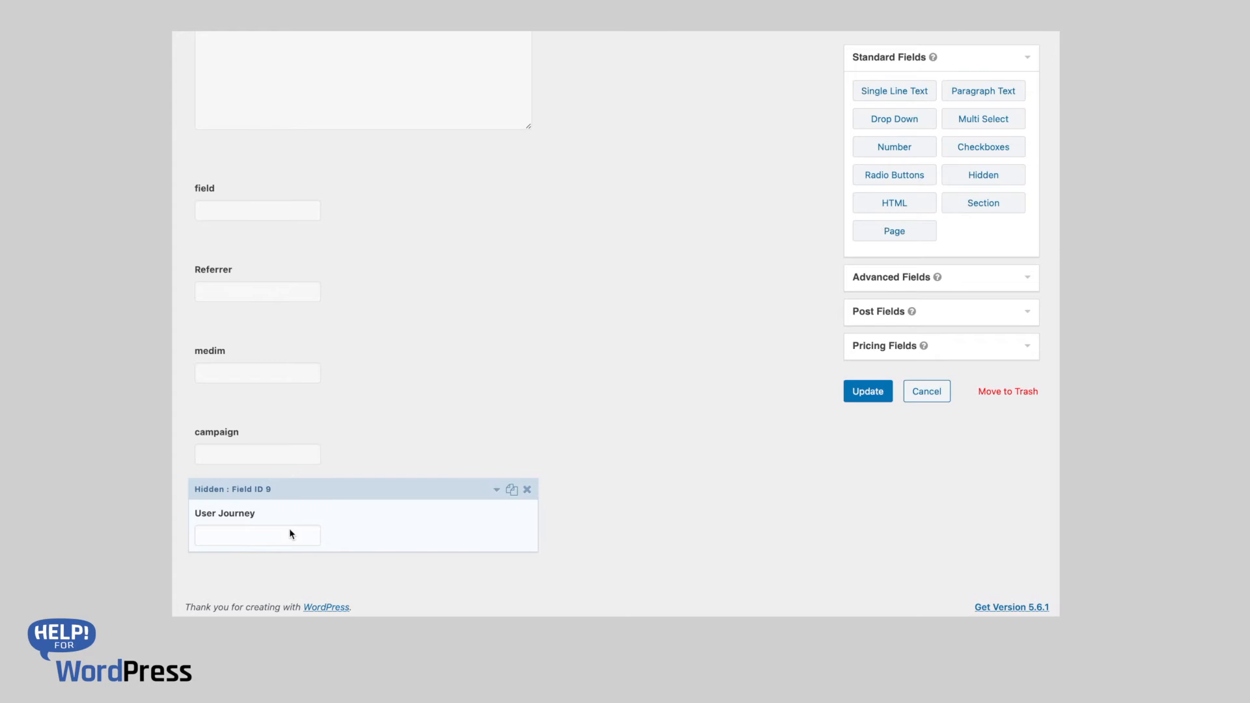
pyautogui.moveTo(616, 489)
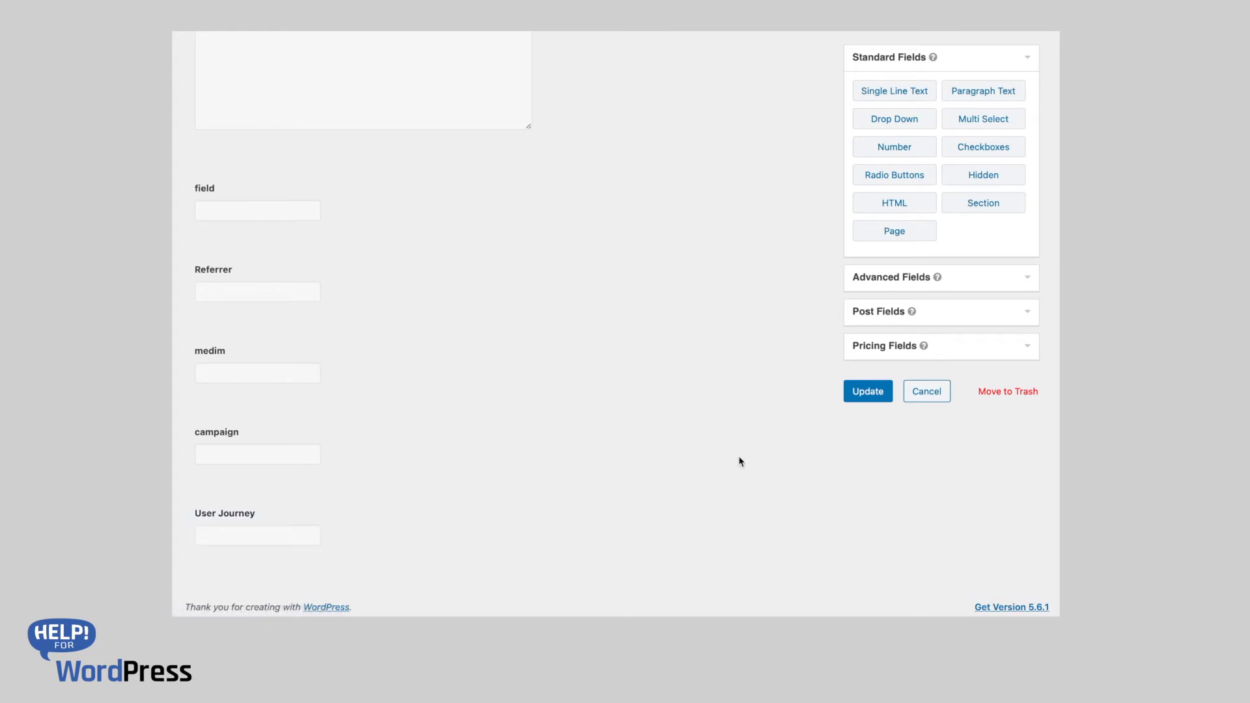
pyautogui.moveTo(850, 77)
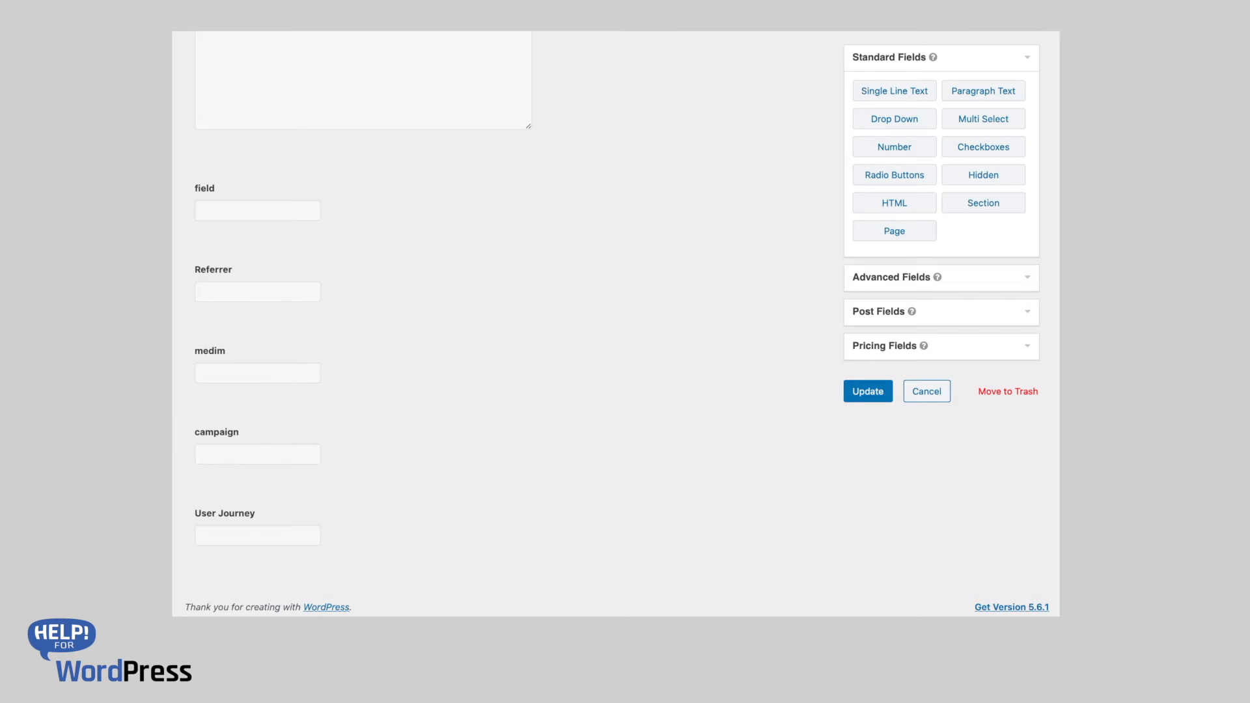
pyautogui.click(548, 103)
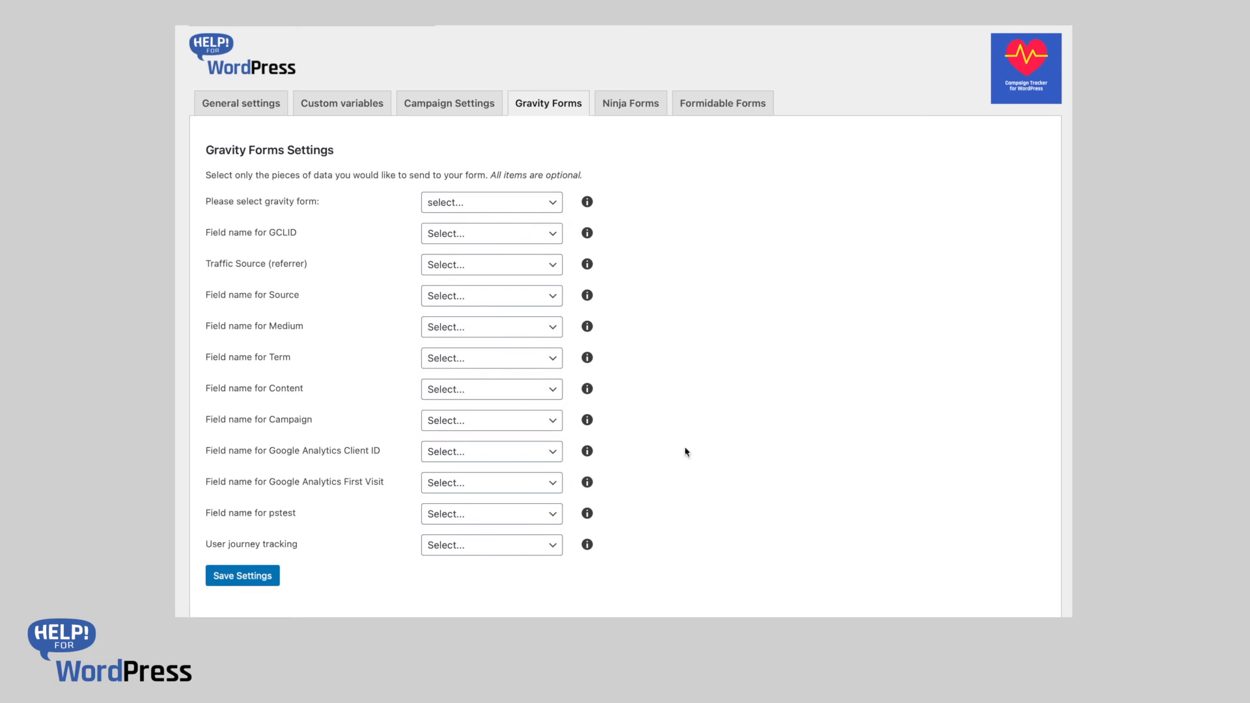
# Select form 7 as the tracked Gravity Form in Campaign Tracker settings
pyautogui.click(491, 201)
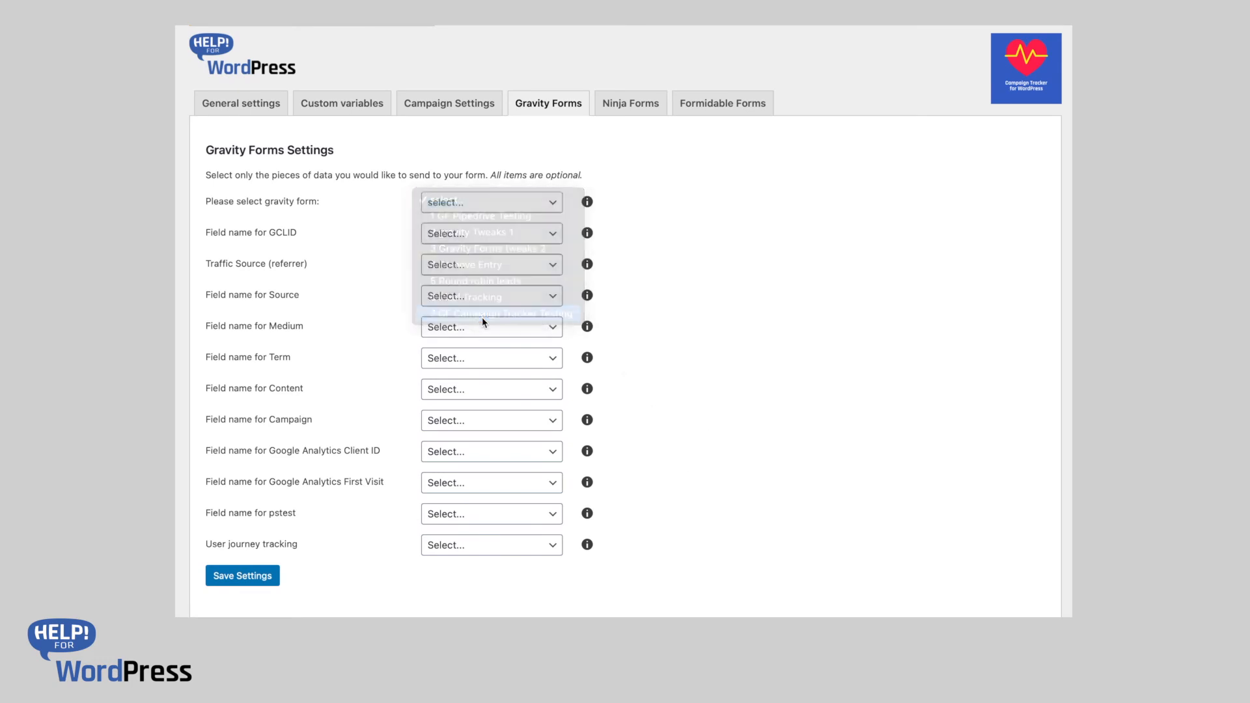
pyautogui.click(495, 314)
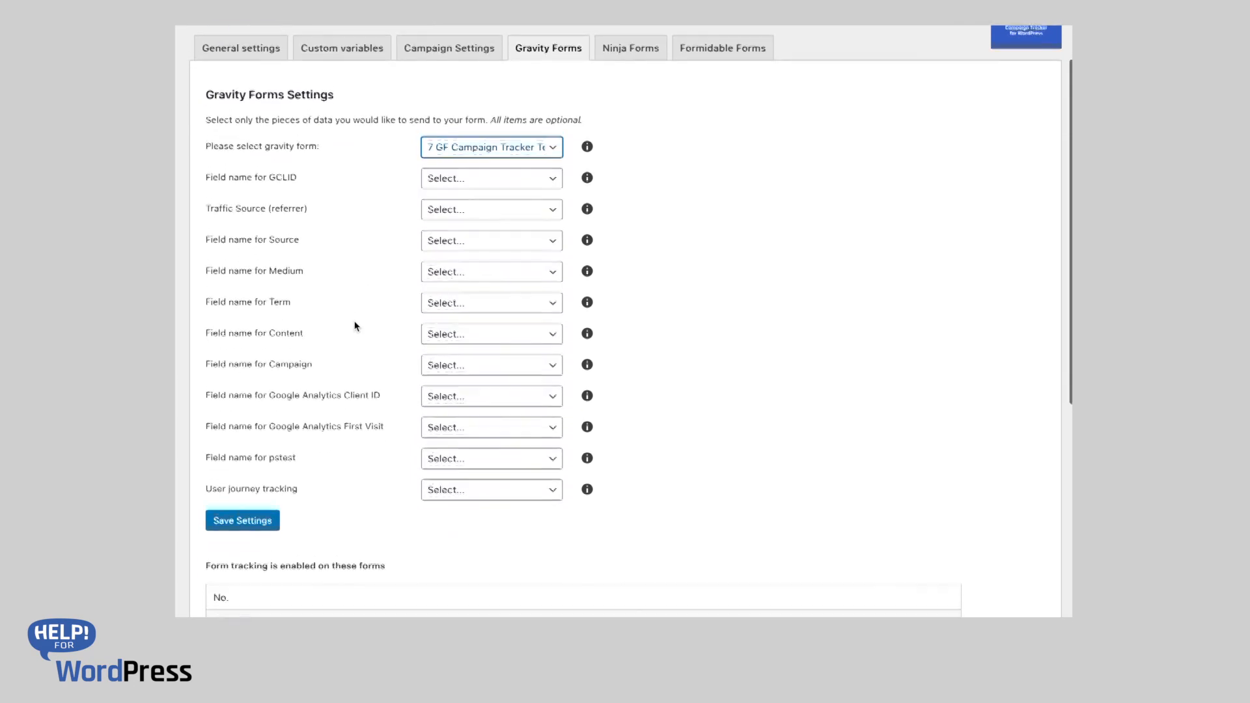
pyautogui.scroll(-3)
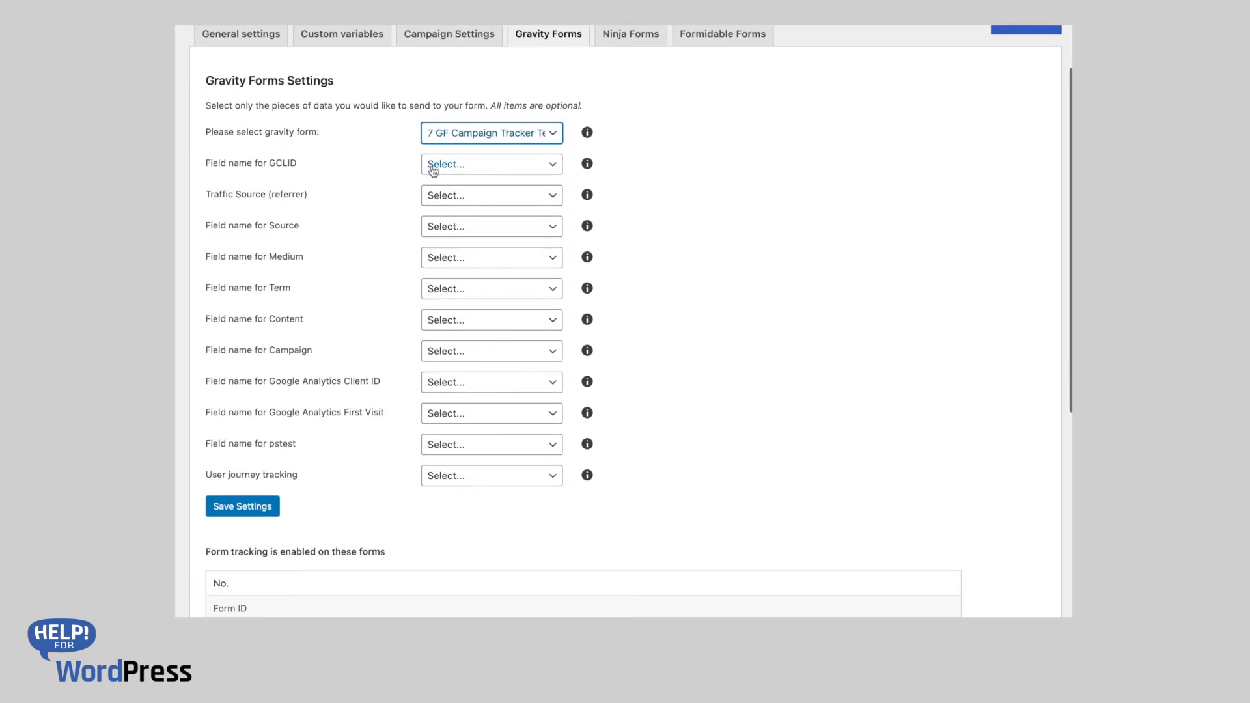
pyautogui.moveTo(439, 350)
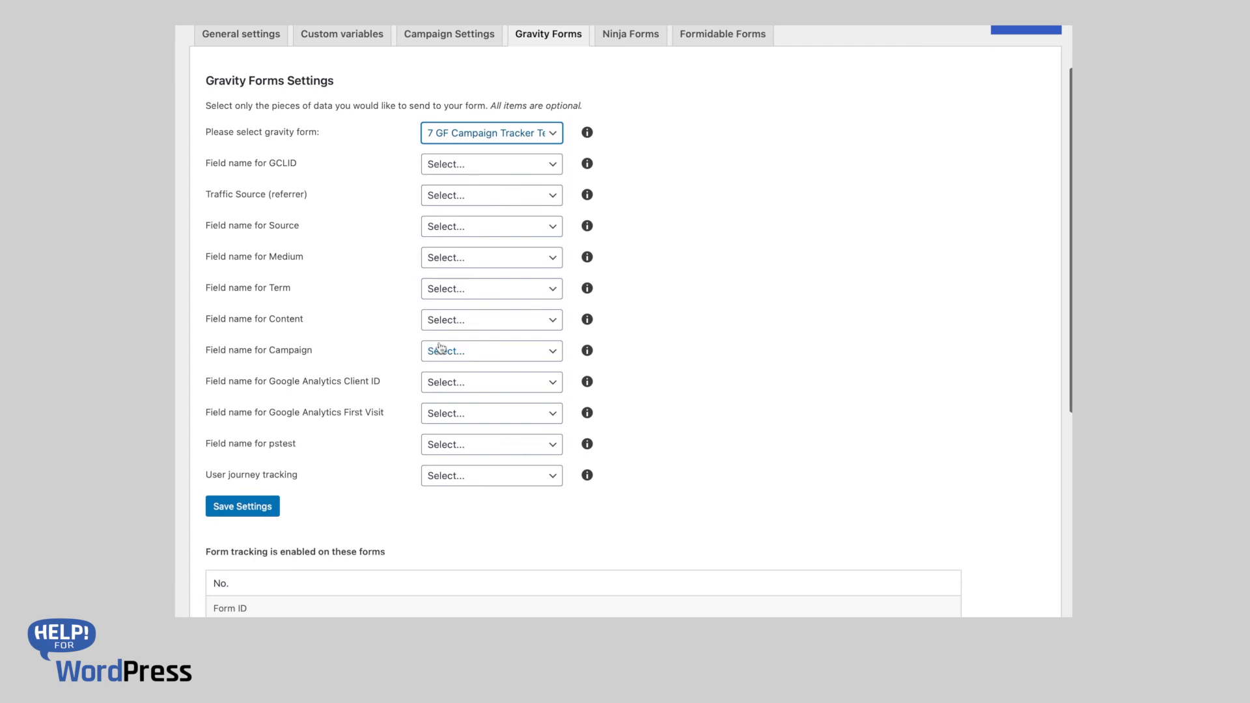
# Map Campaign to the campaign field and user journey tracking to the User Journey field
pyautogui.click(491, 351)
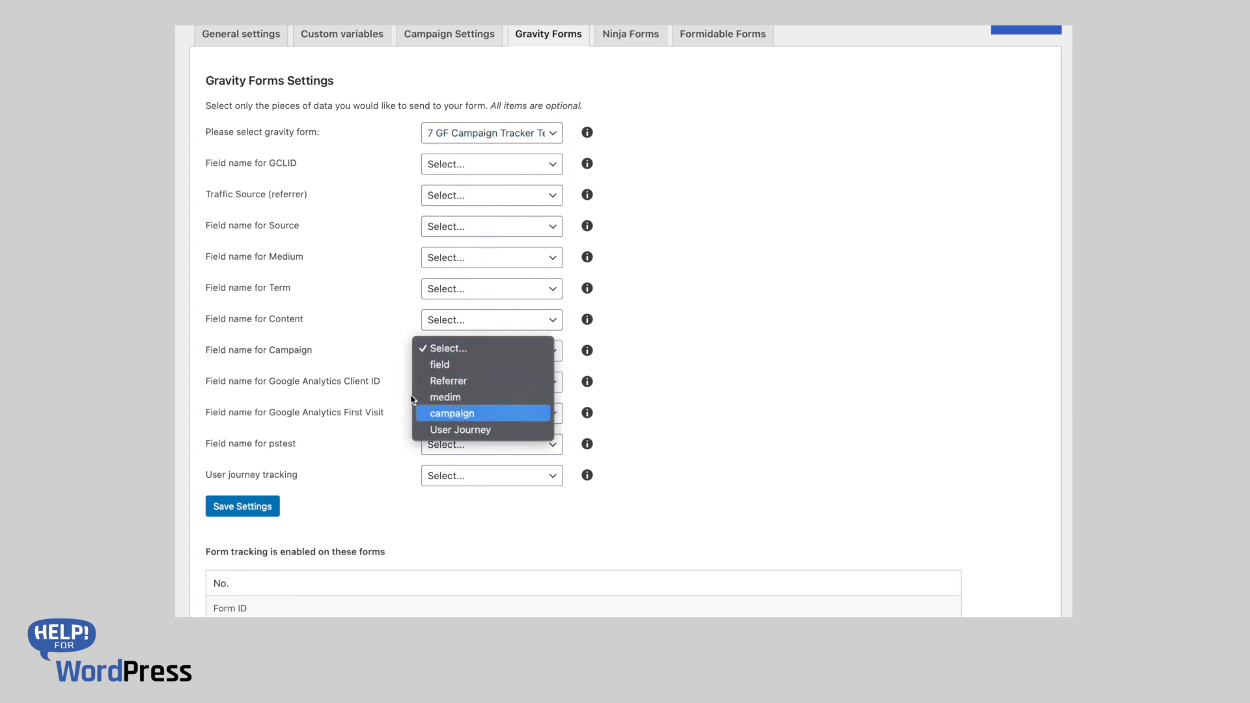
pyautogui.click(452, 413)
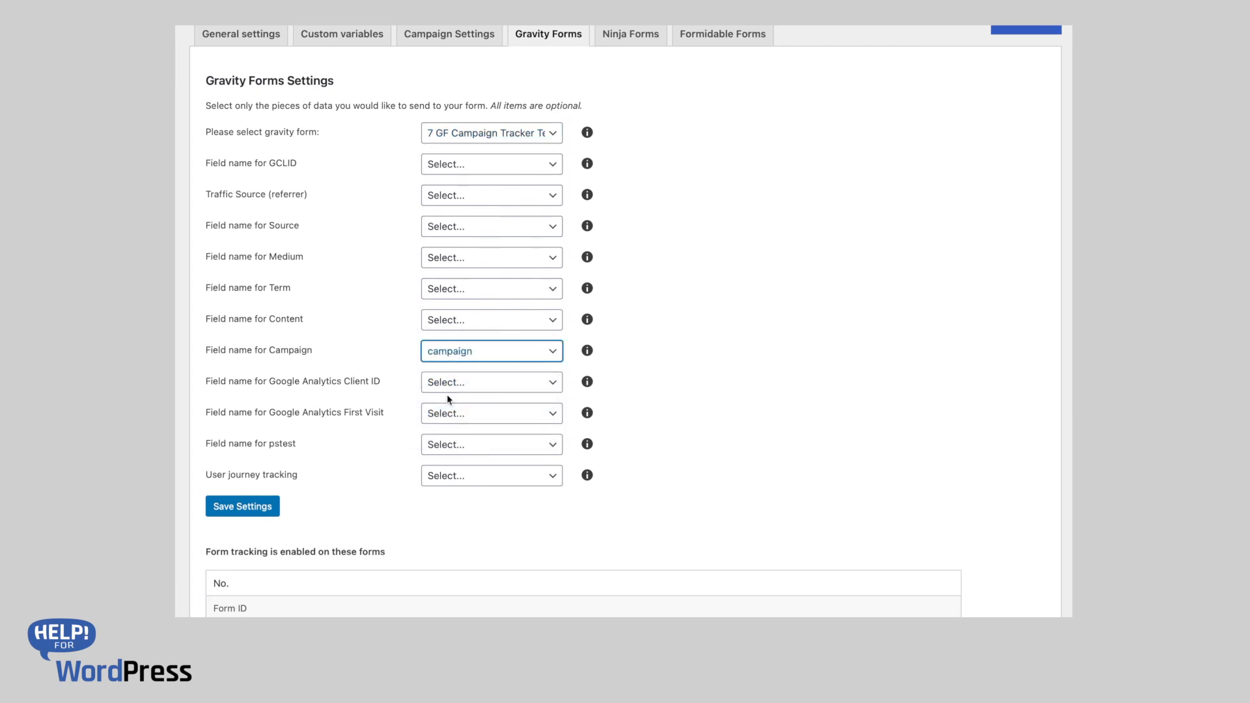
pyautogui.click(491, 475)
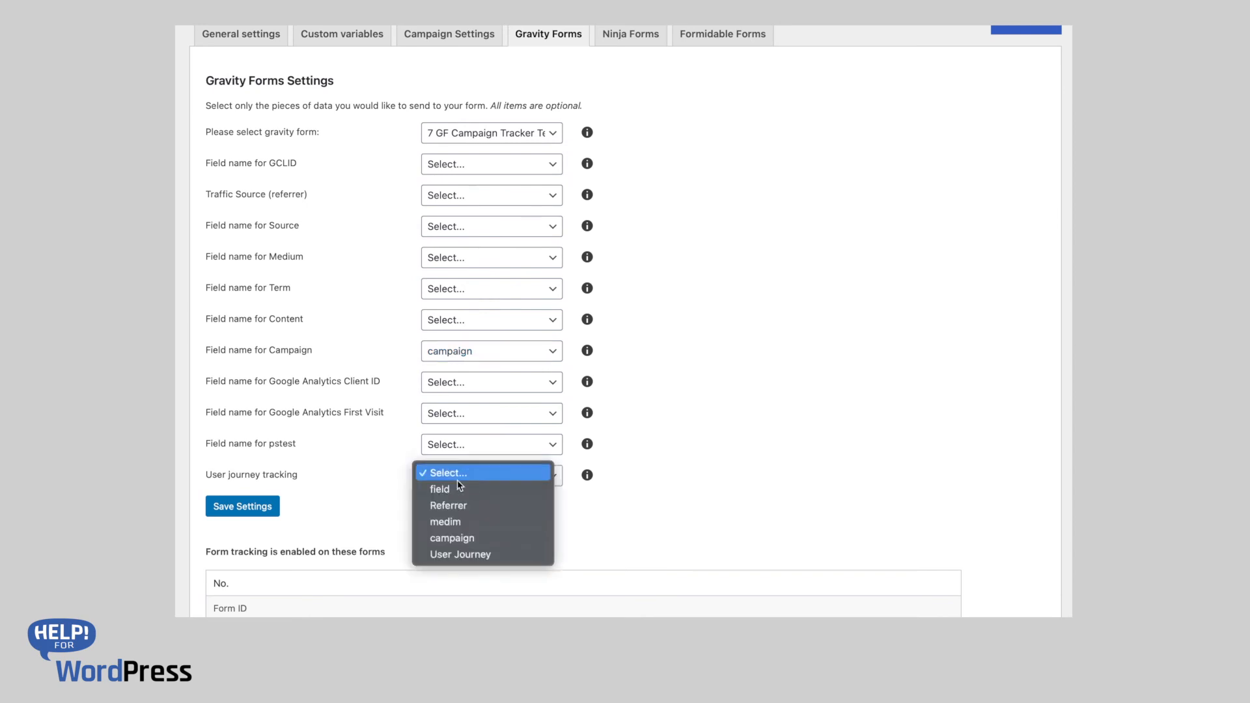
pyautogui.click(460, 555)
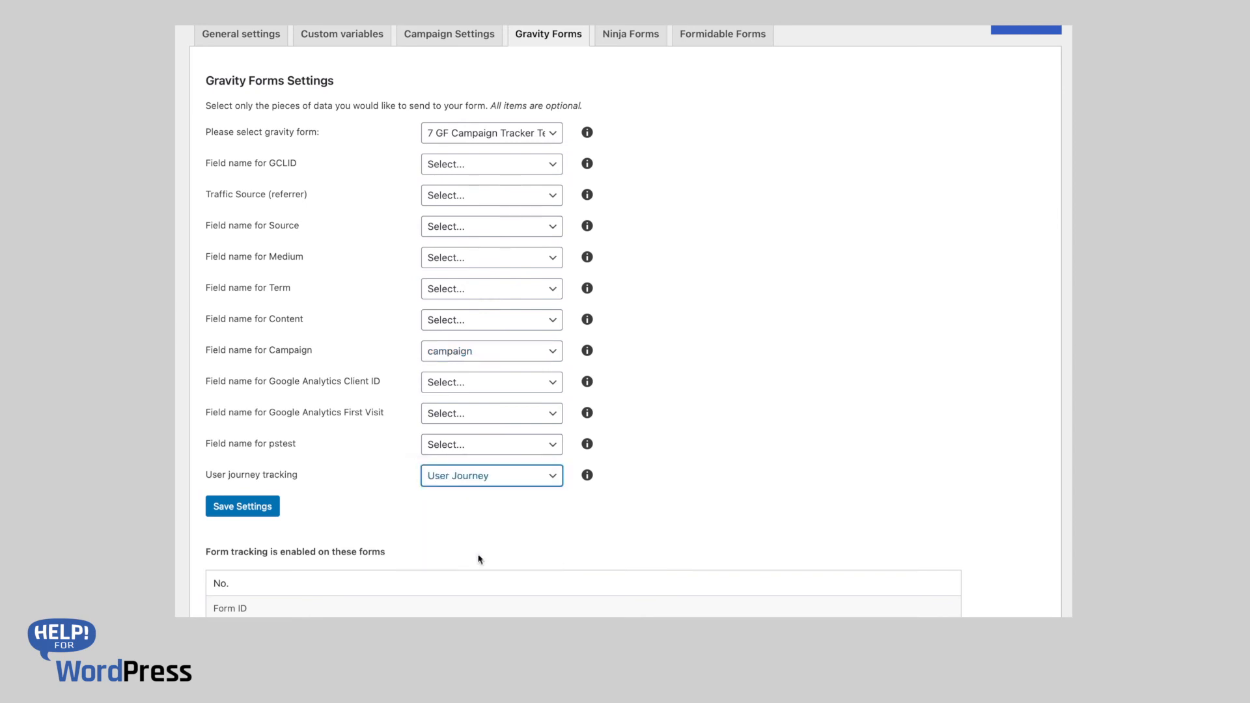
pyautogui.scroll(-3)
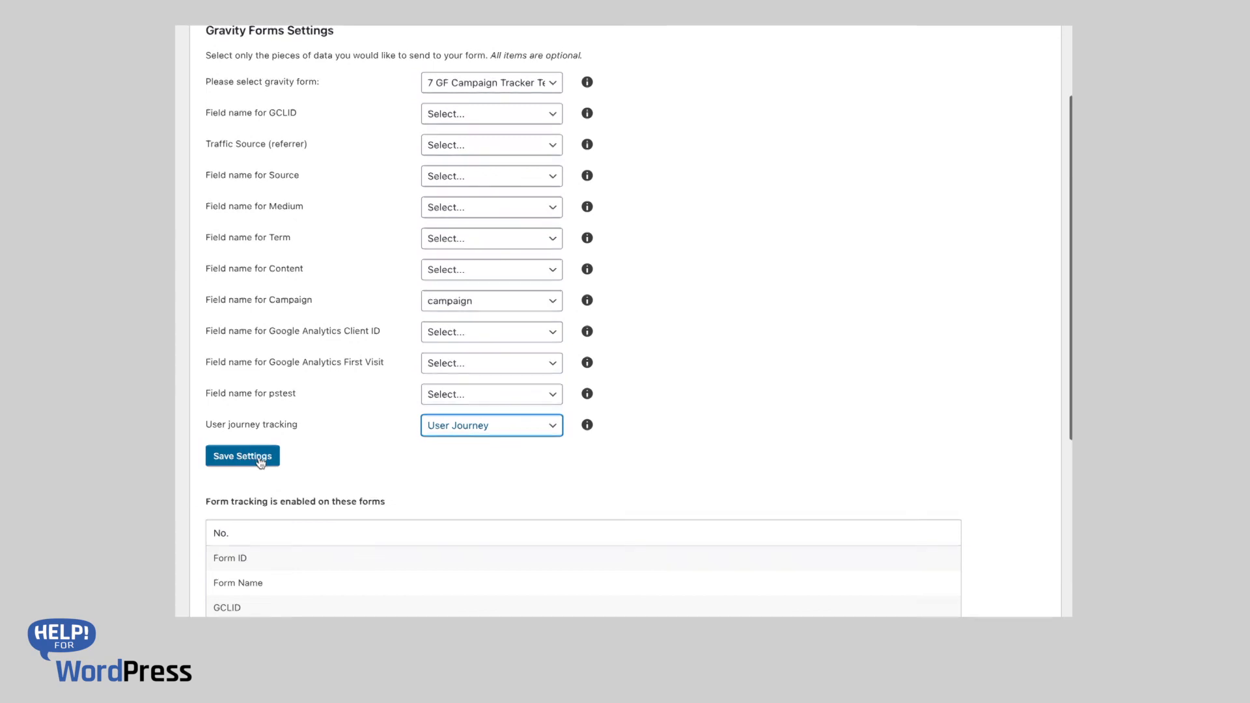